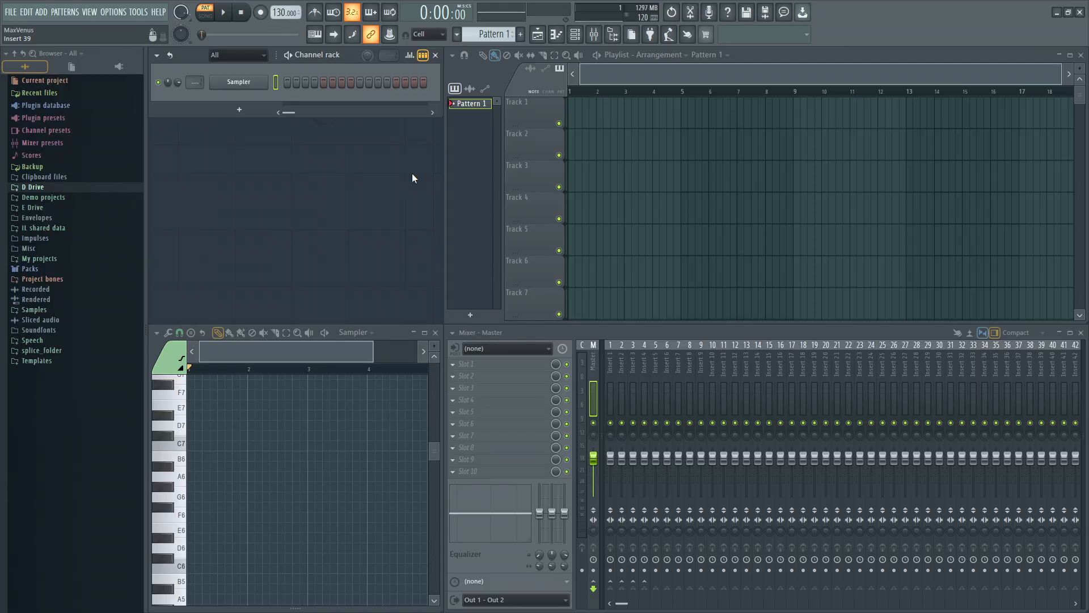
mouse_move(407, 183)
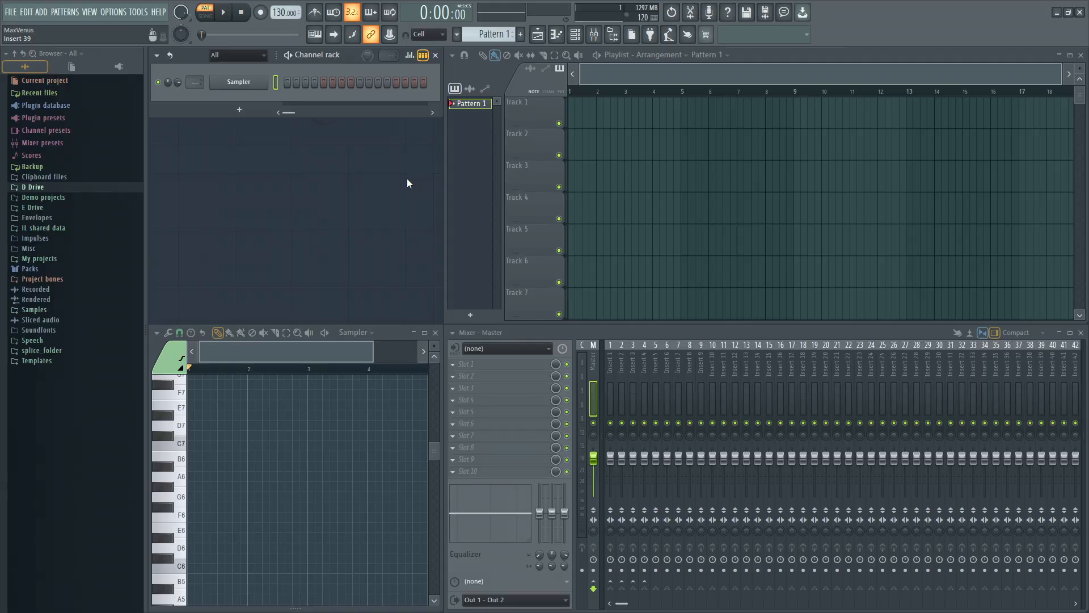
Load the 808 CH hi-hat and 909 Kick samples from the Drums pack as new channels.
left_click(9, 11)
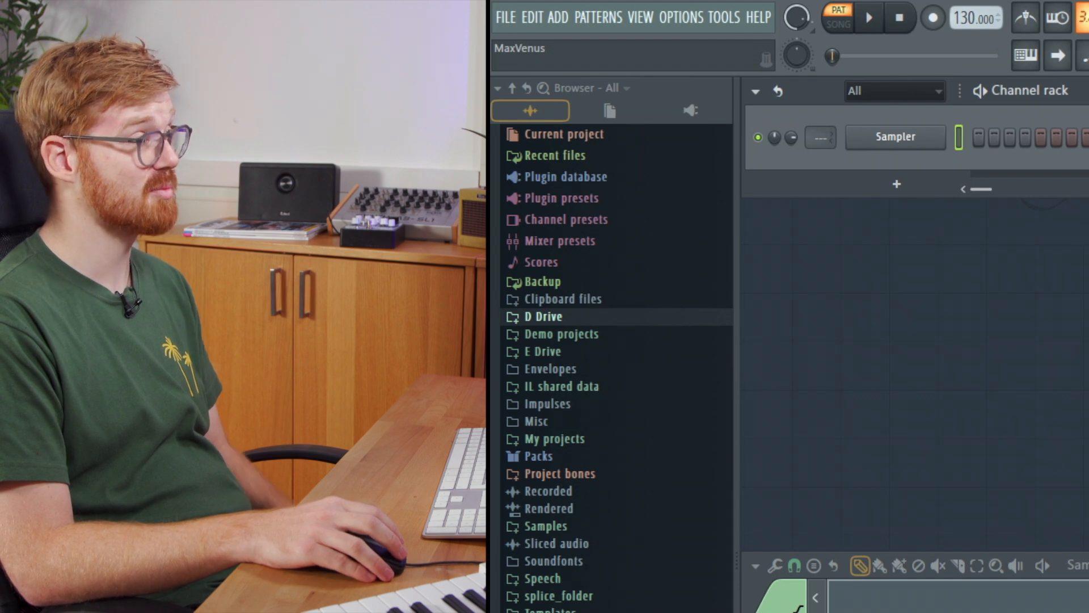
mouse_move(923, 31)
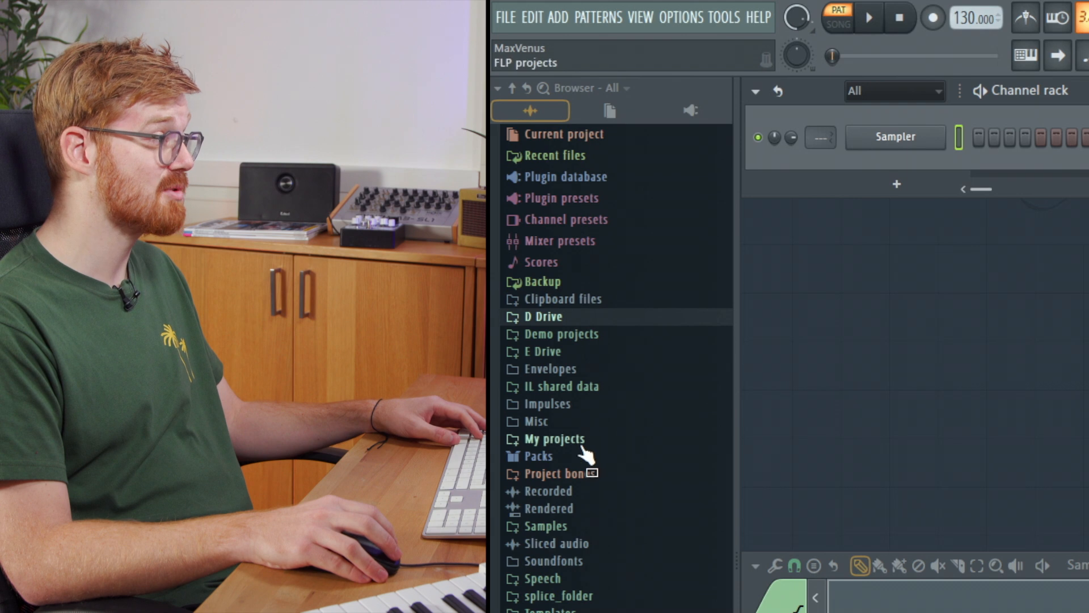
left_click(536, 456)
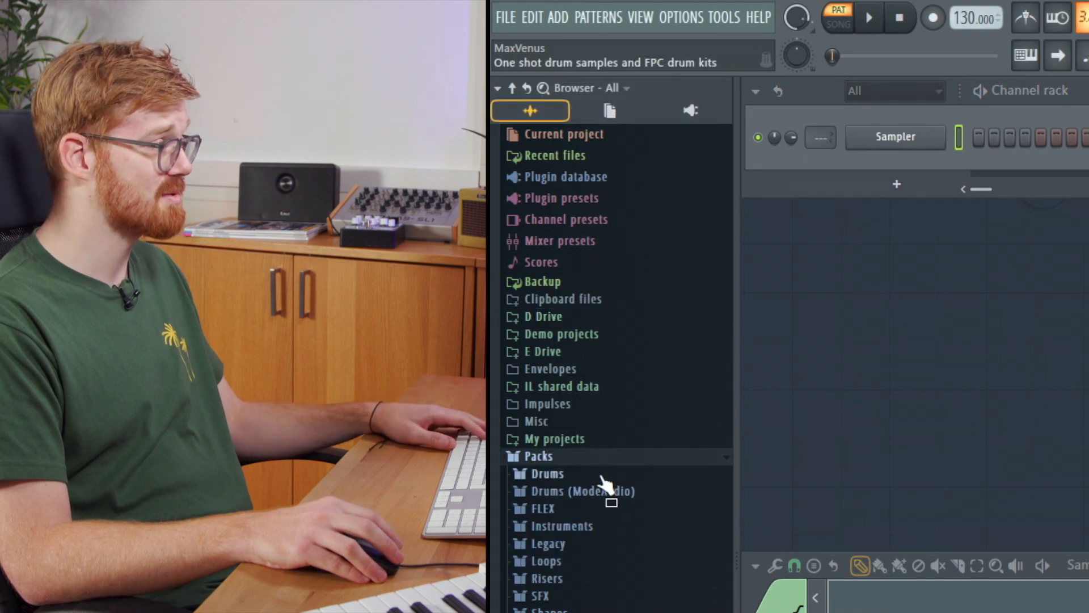
left_click(547, 473)
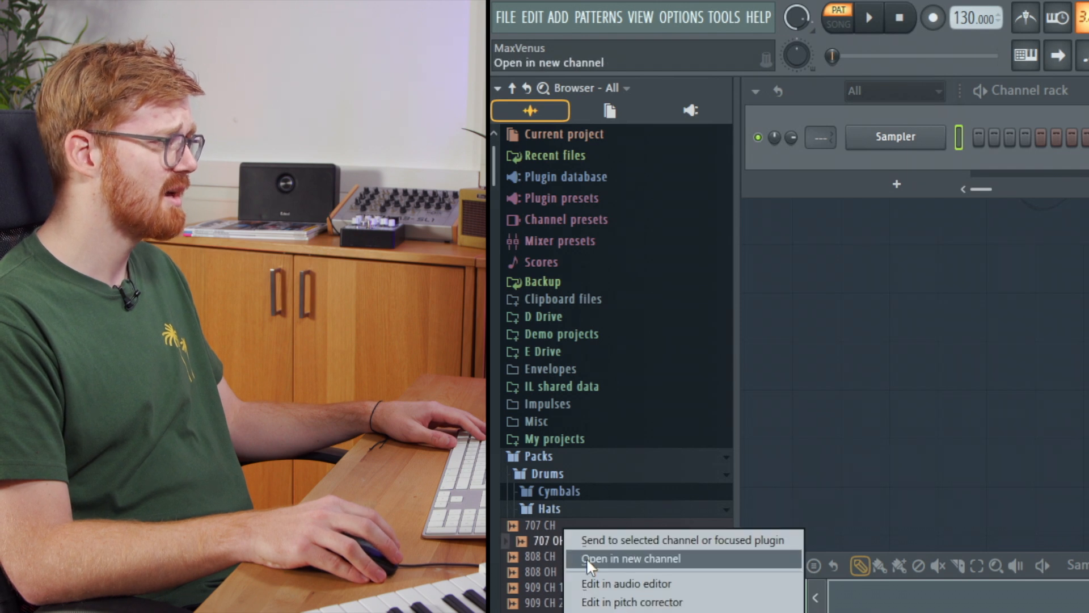
left_click(629, 558)
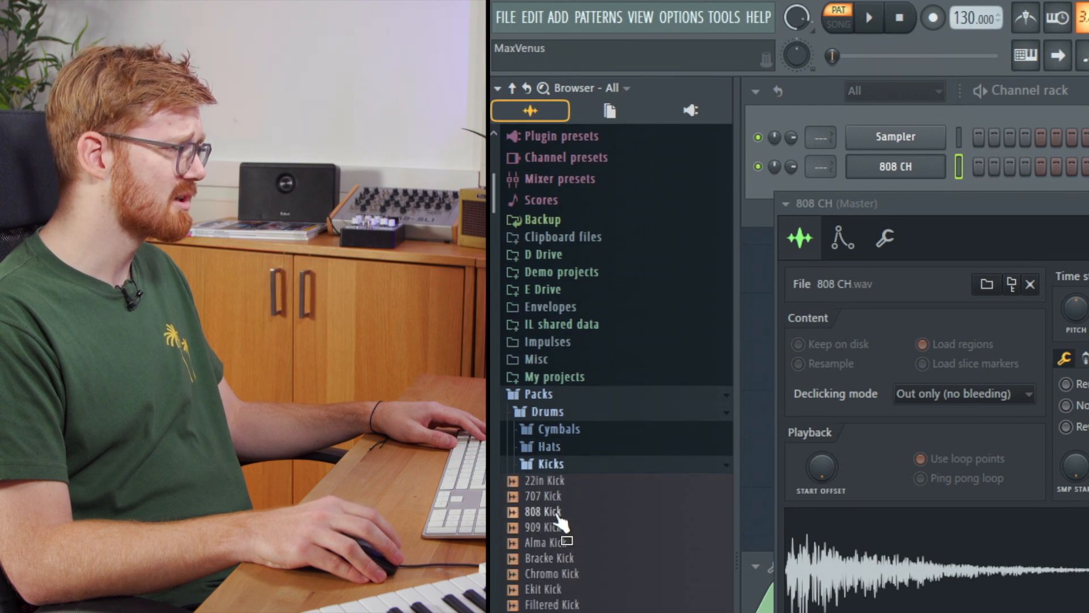
double_click(544, 526)
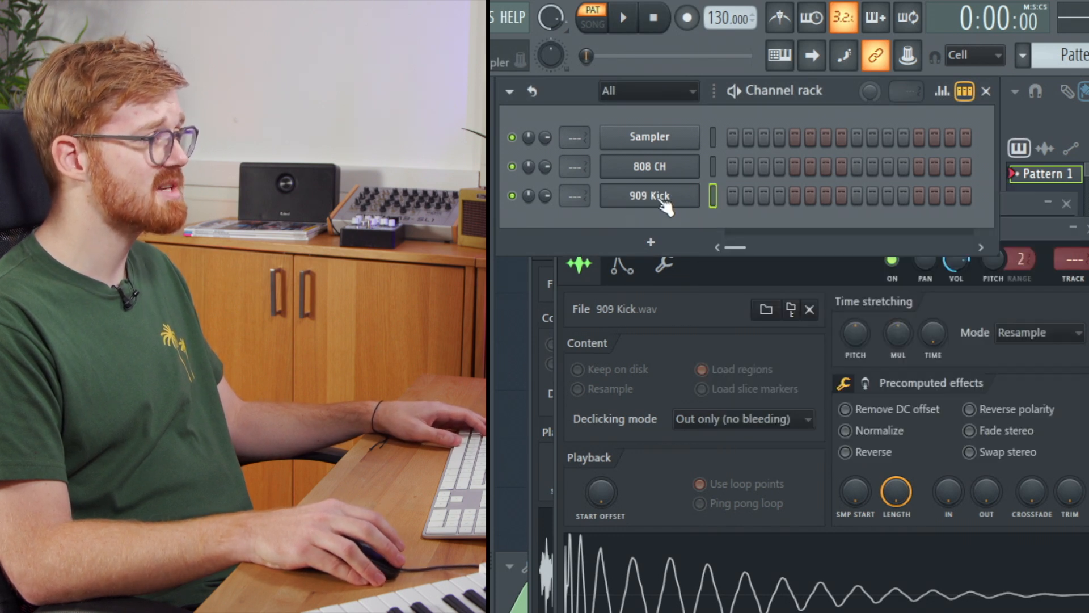
Fill the 909 Kick row with a hit on every fourth step.
left_click(648, 195)
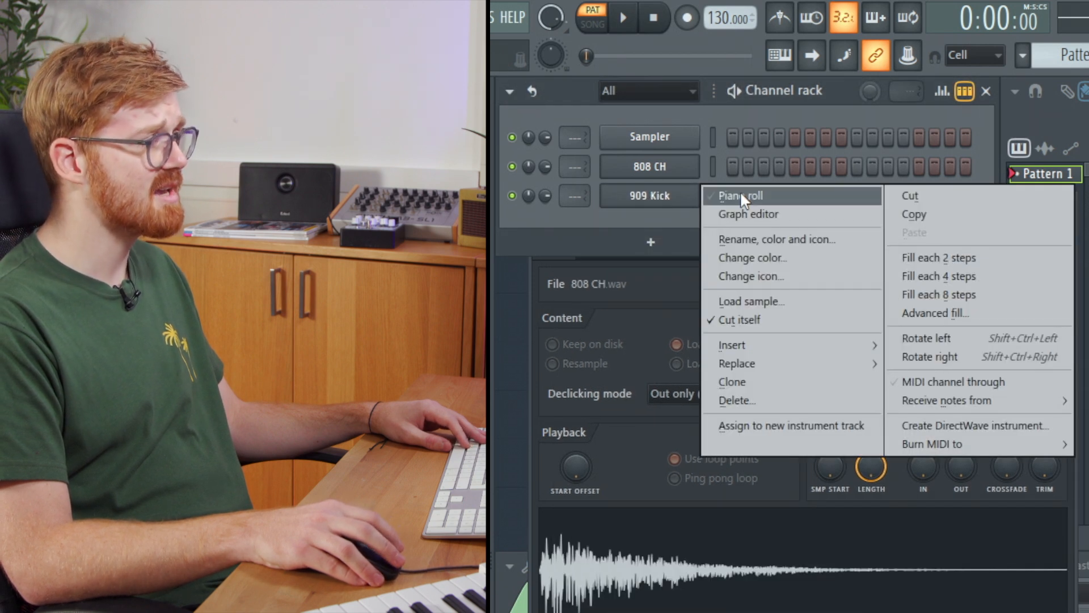
mouse_move(753, 257)
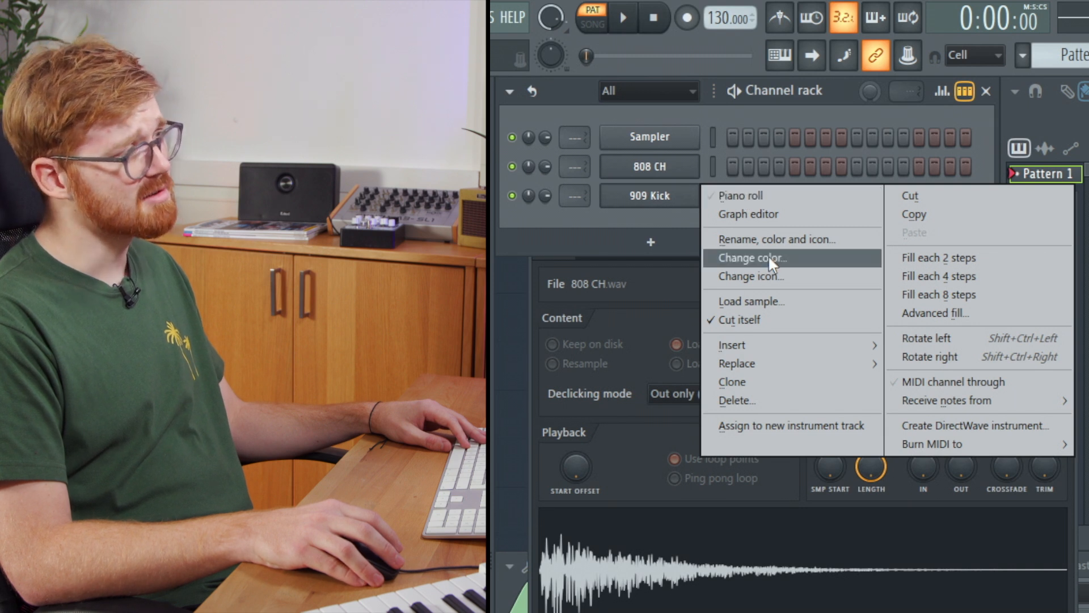
mouse_move(957, 264)
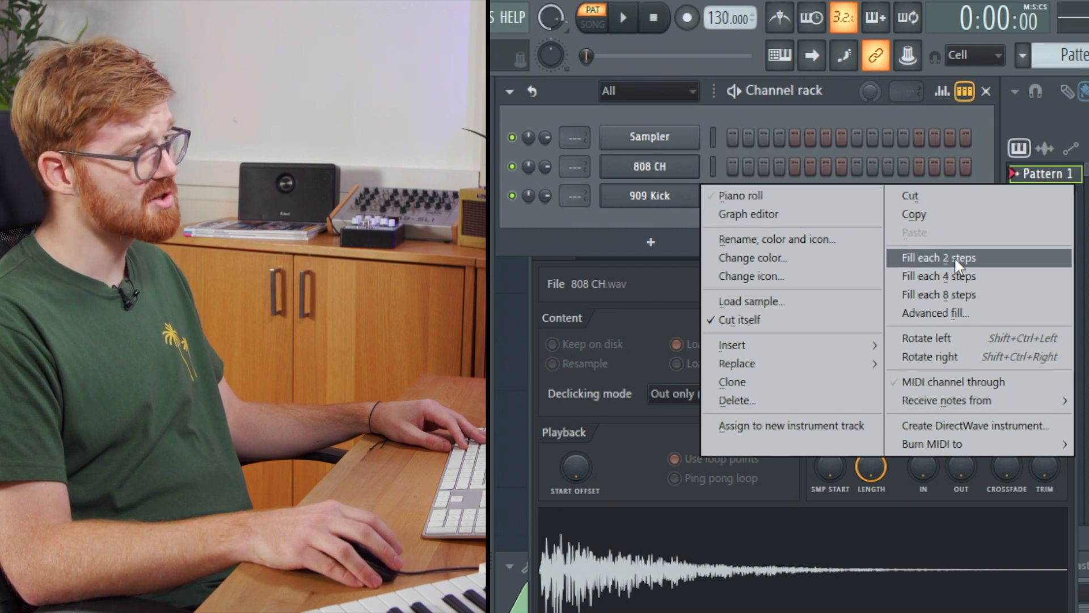
mouse_move(968, 278)
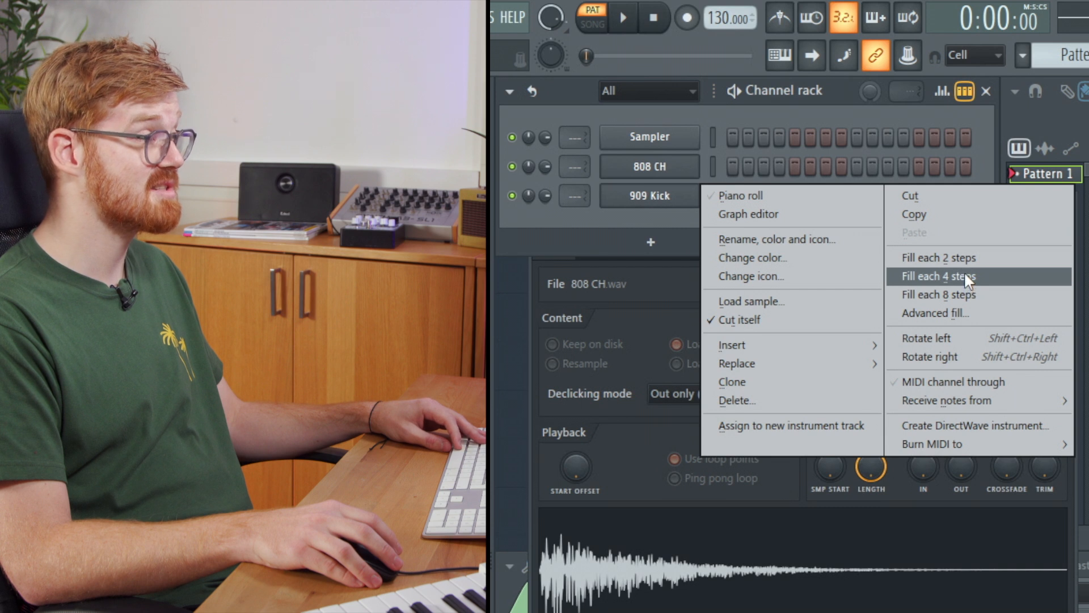
left_click(939, 276)
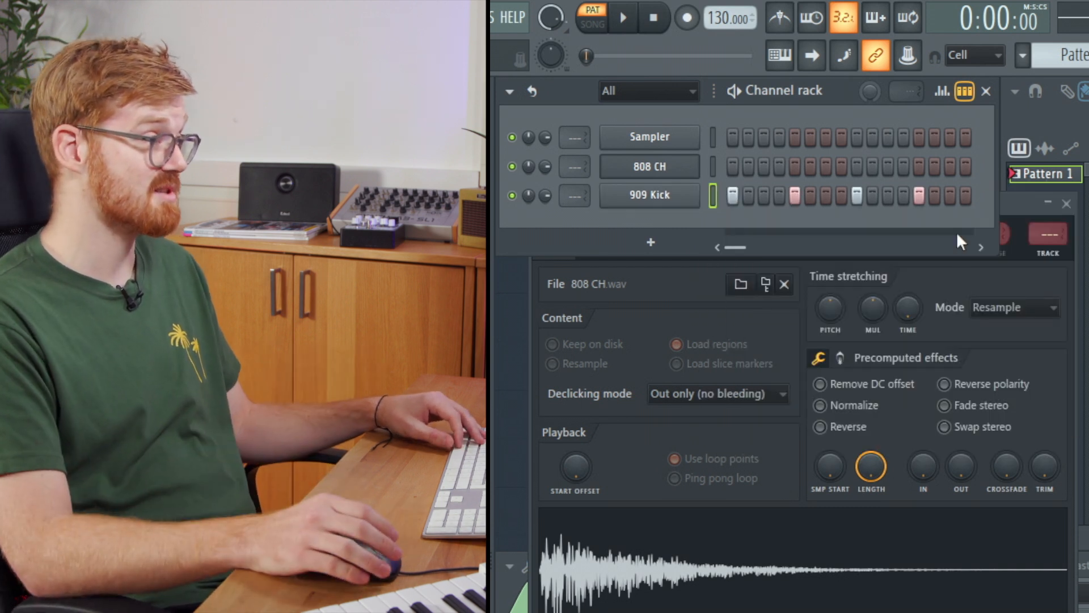
left_click(621, 18)
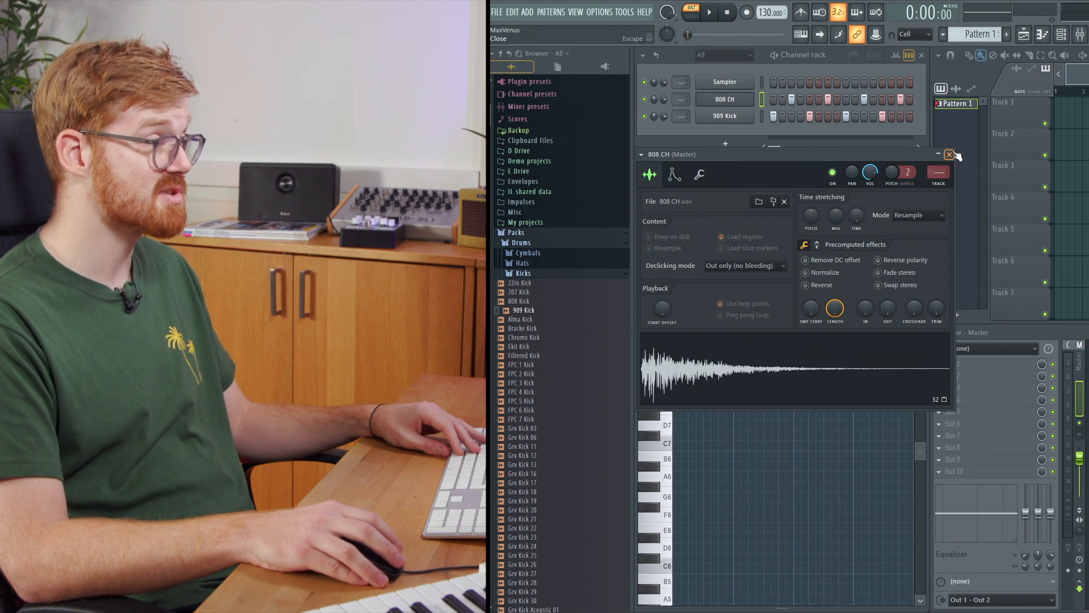
Route the 808 CH channel to free mixer track 5 via its channel settings.
left_click(950, 154)
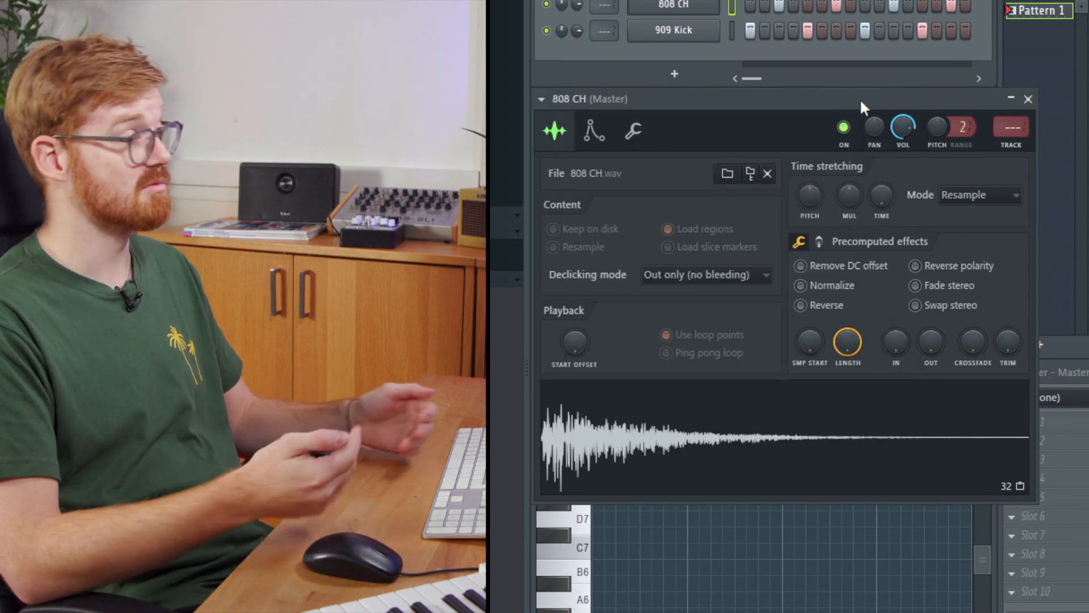
mouse_move(1053, 122)
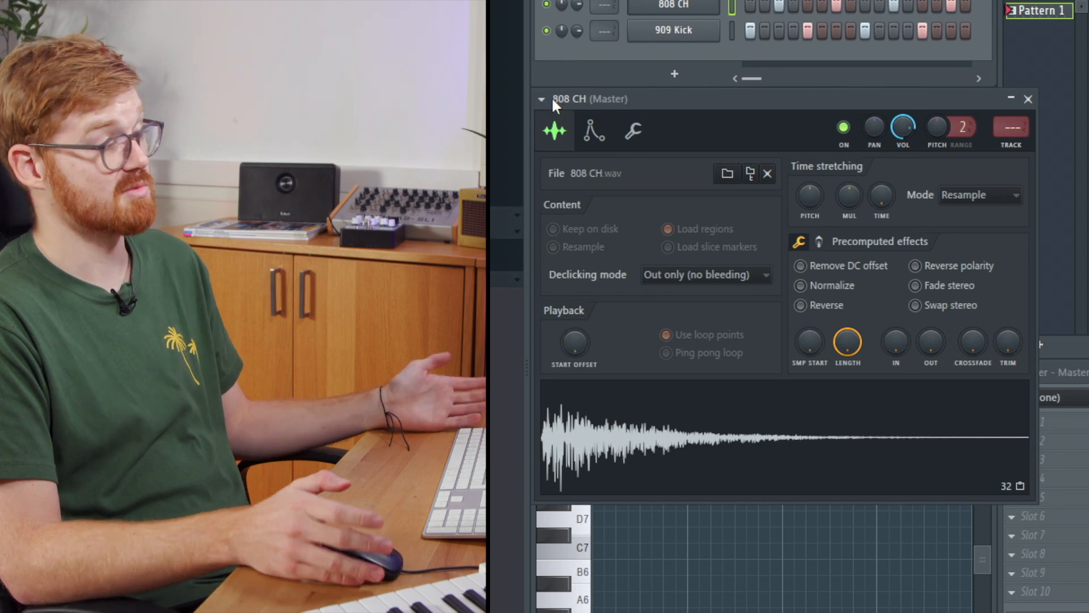
mouse_move(883, 118)
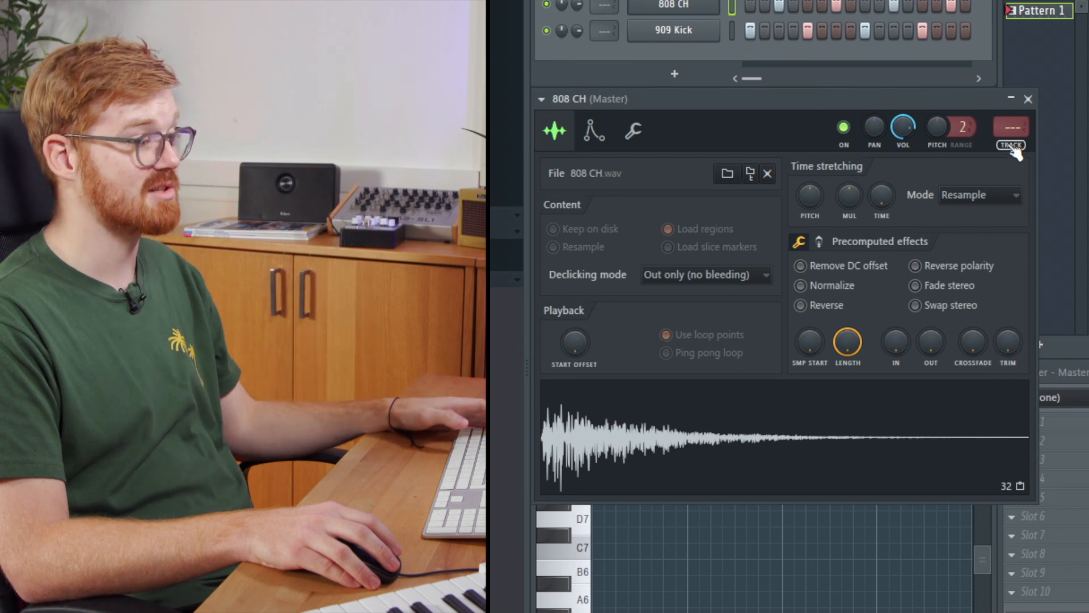
left_click(543, 98)
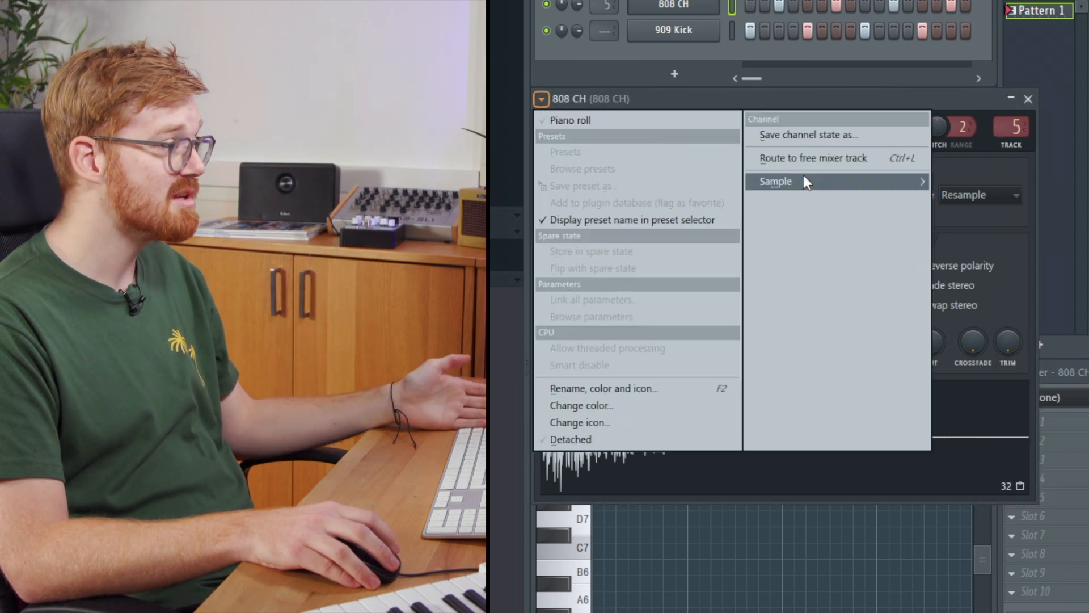
left_click(775, 182)
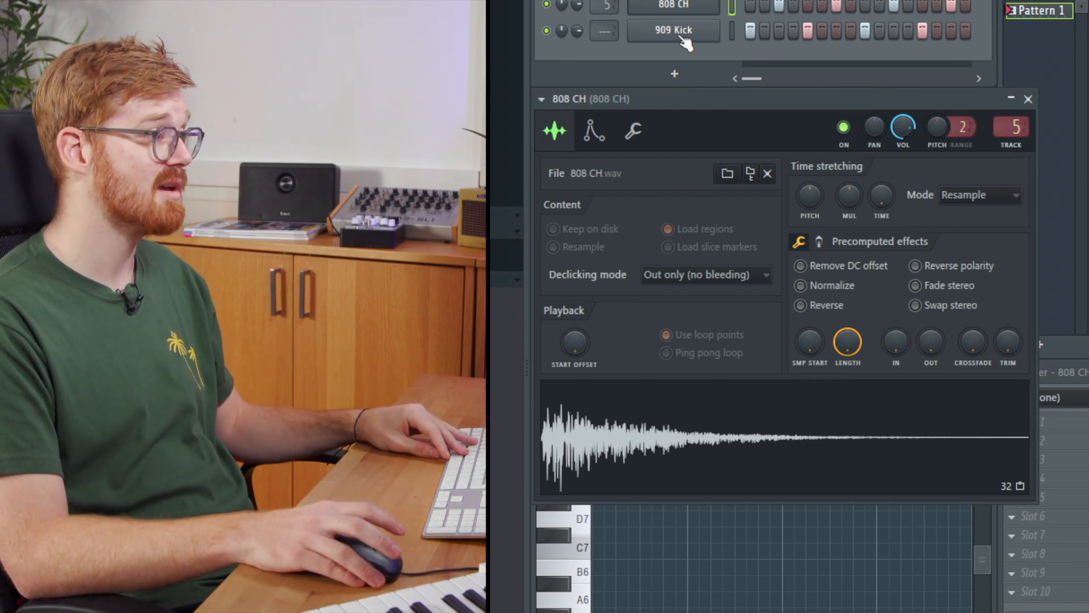
Link the 909 Kick to mixer insert 6 and place Pattern 1 on Track 1.
left_click(671, 30)
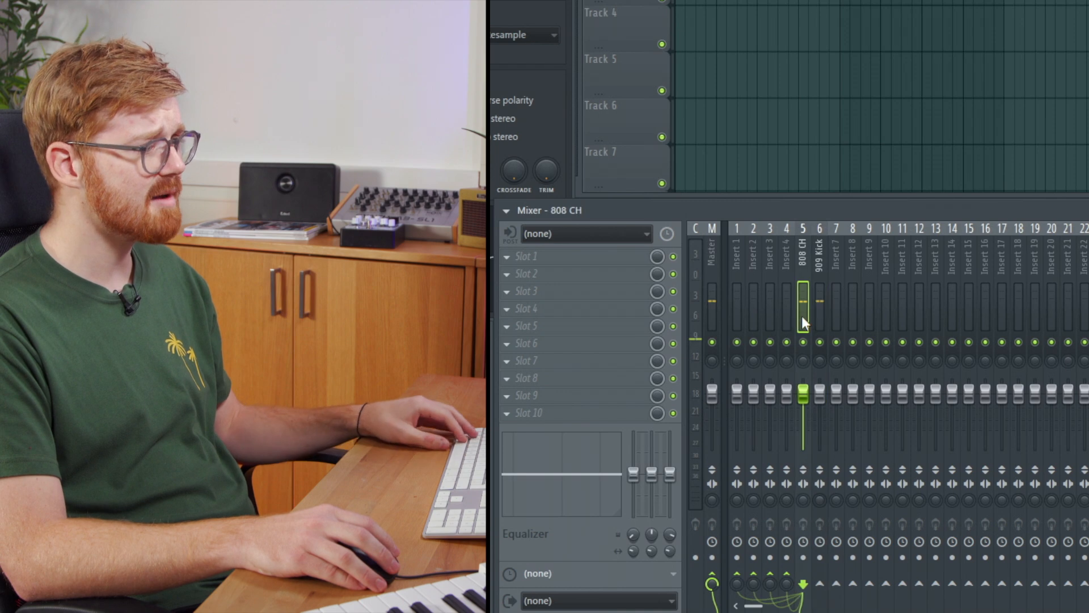
left_click(847, 94)
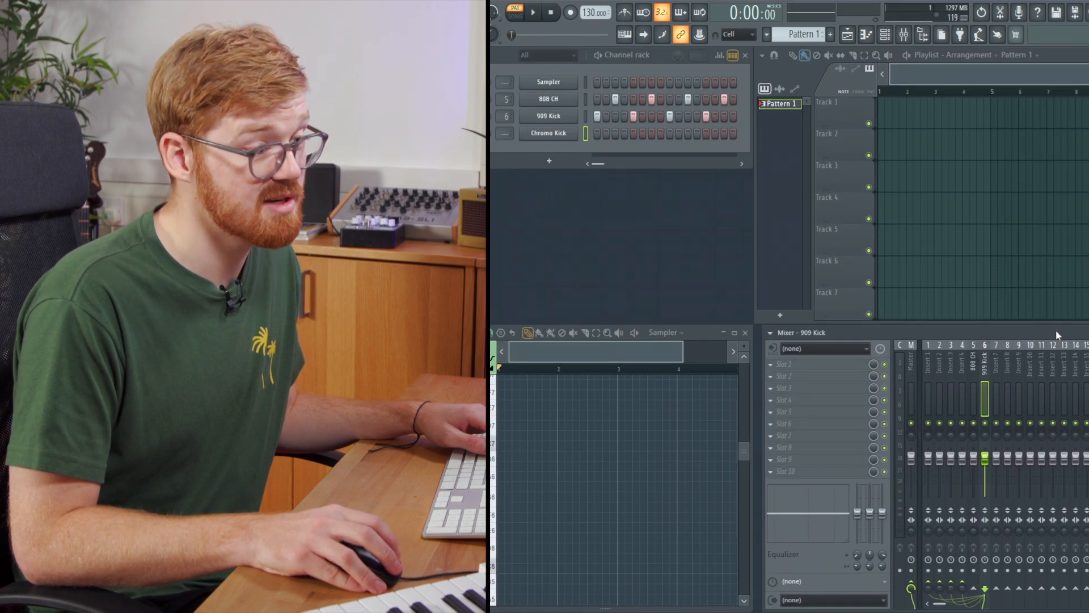
left_click(532, 13)
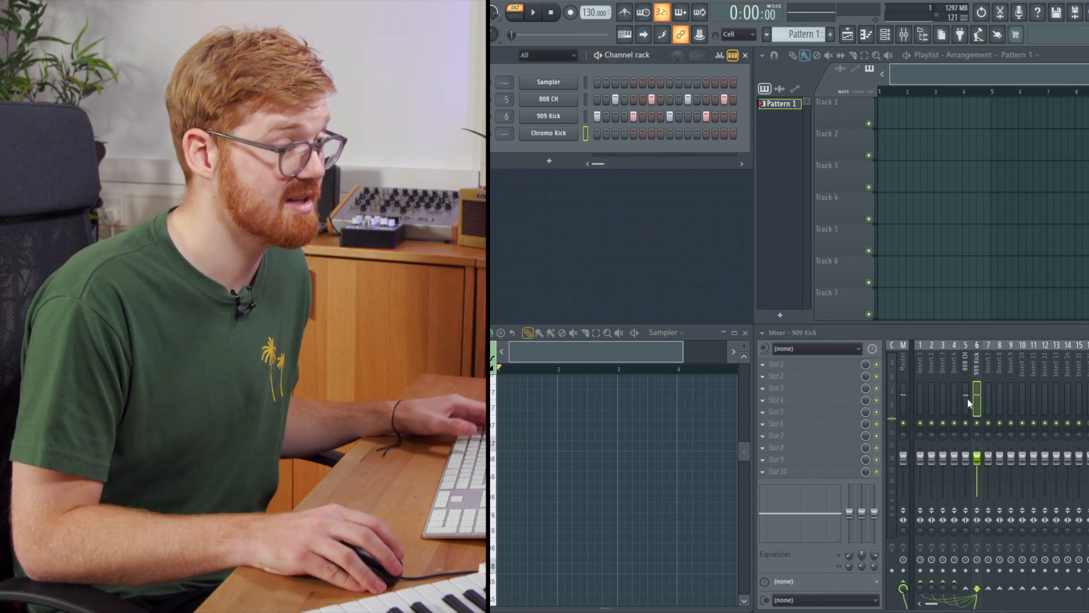
left_click(964, 382)
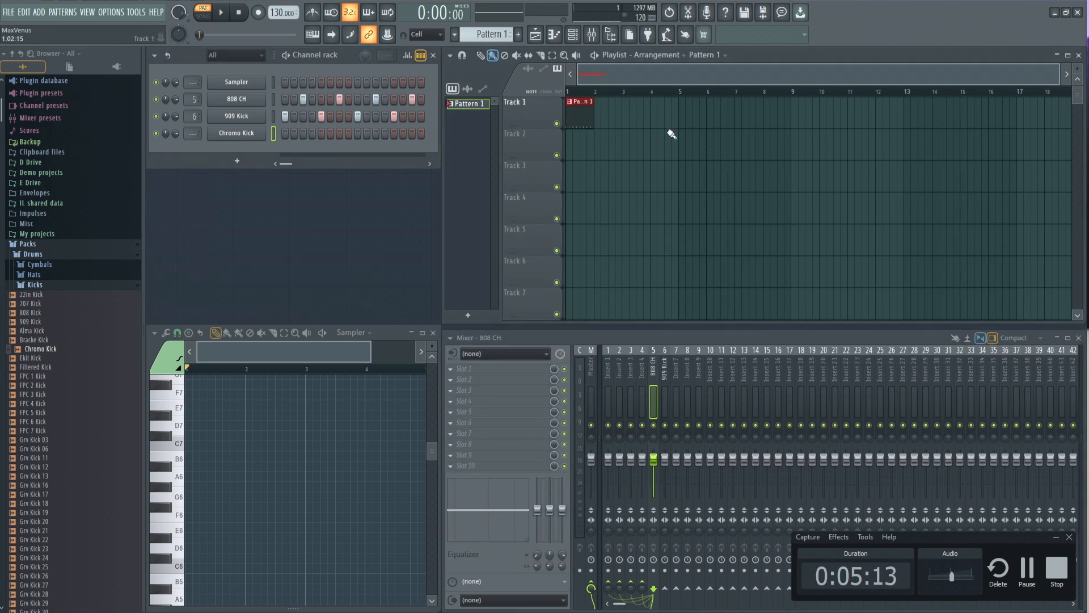
Paint Pattern 1 clips across bars 1–8 on Track 1, moving the bar-2 copy to Track 2.
left_click_drag(576, 111, 788, 111)
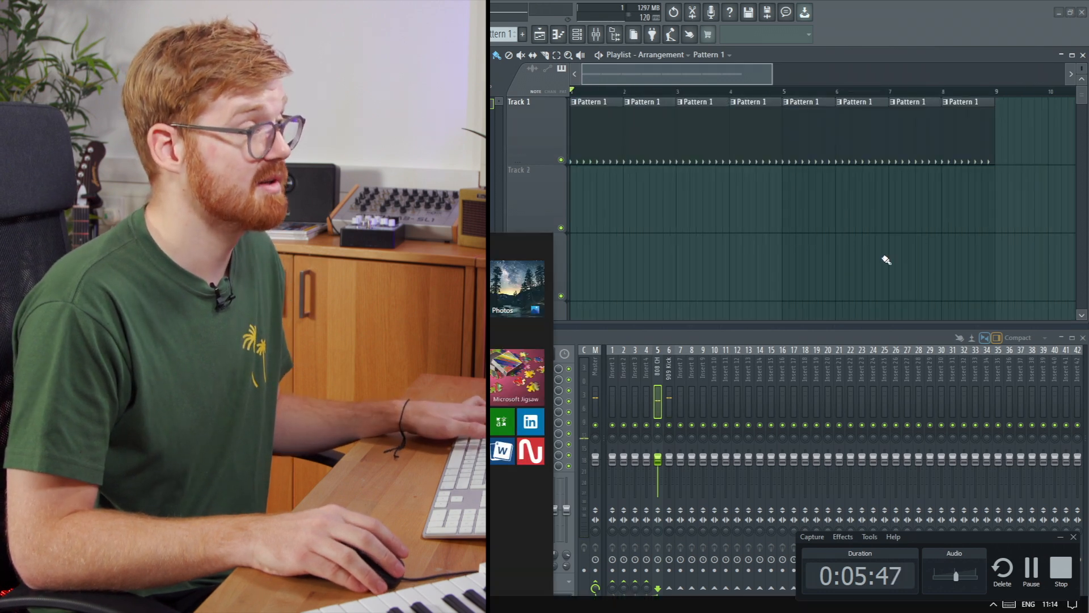
right_click(642, 116)
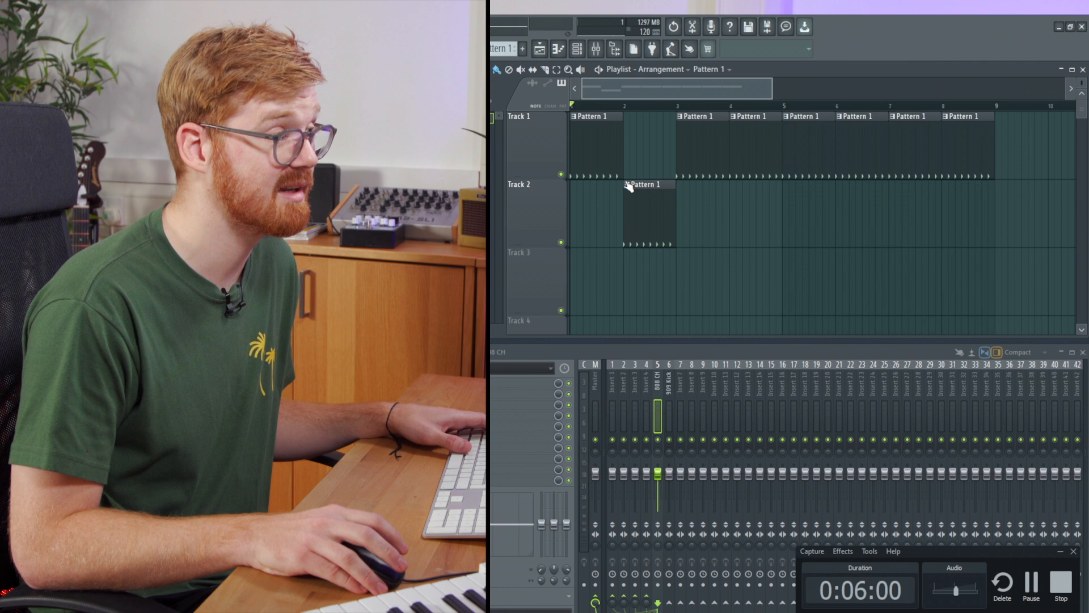
Make the Track 2 clip unique so it becomes a separate Pattern 2.
right_click(642, 184)
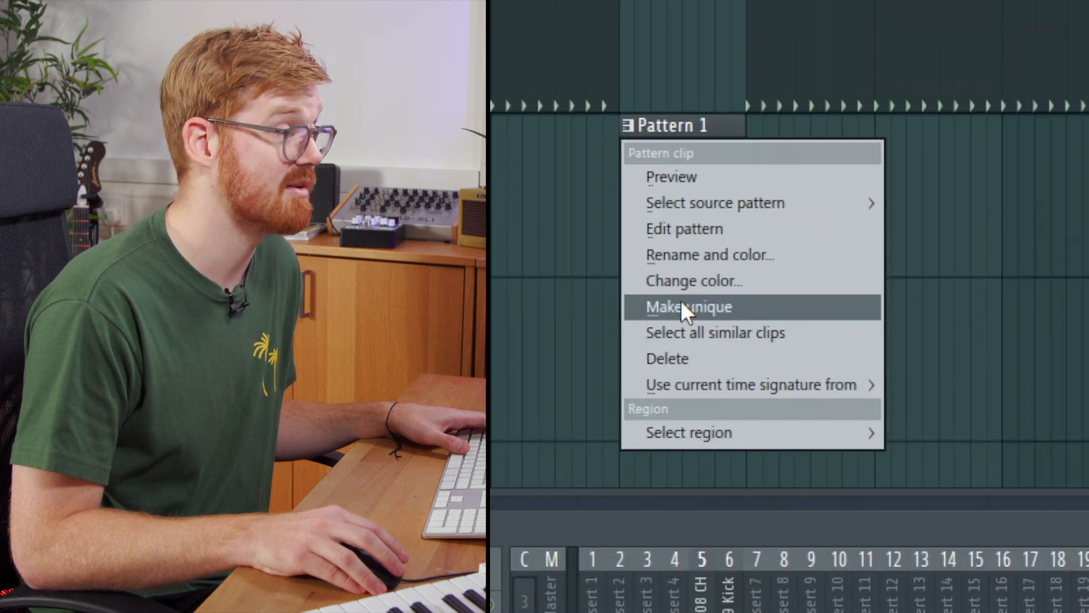
left_click(687, 307)
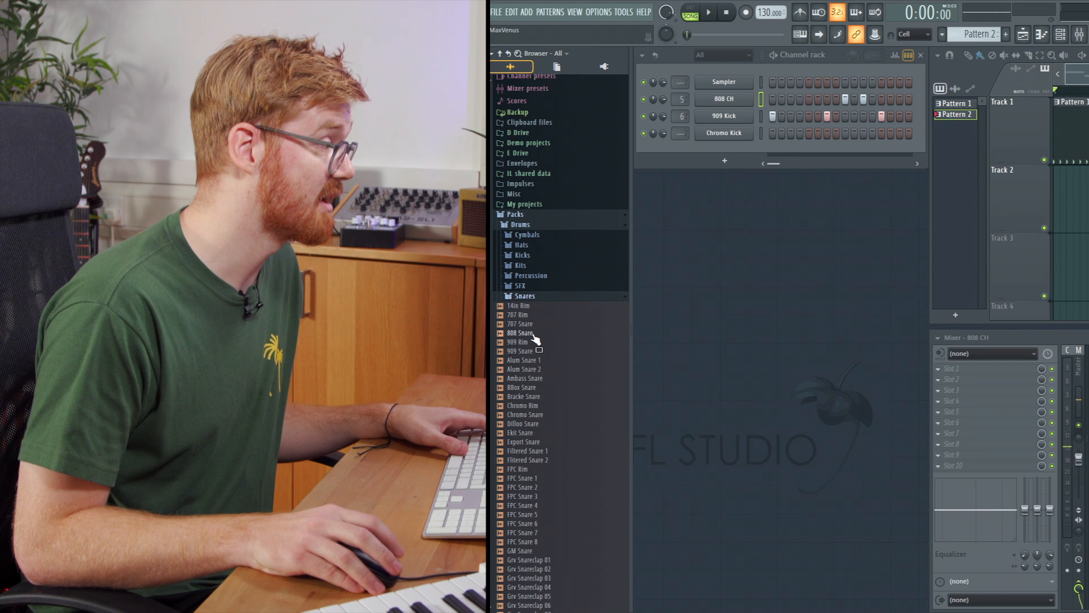
mouse_move(540, 346)
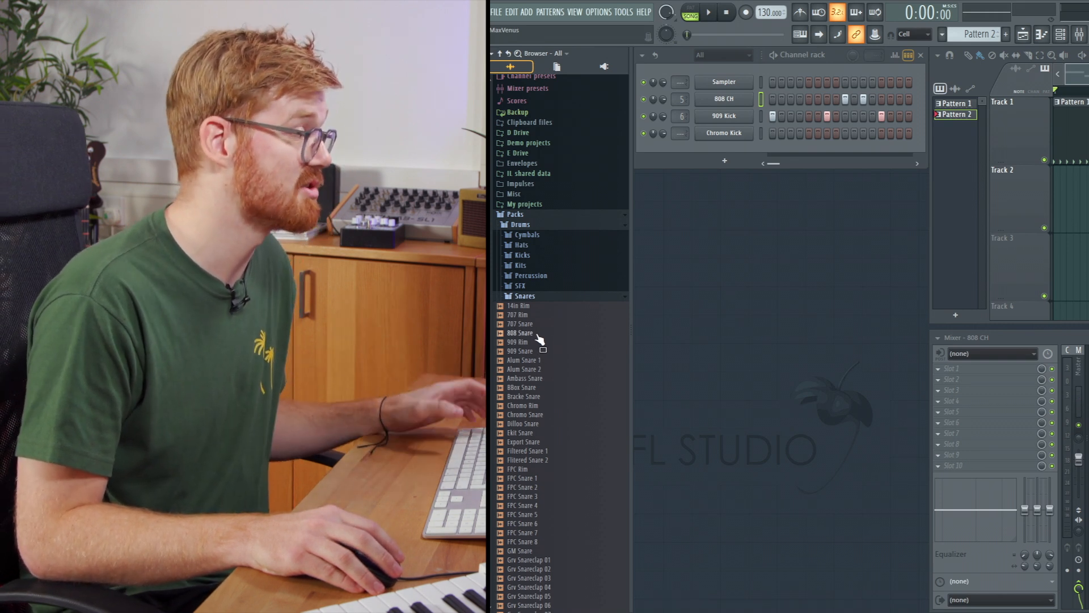
Load the 808 Snare from the Snares folder into Pattern 2 and place its snare steps.
double_click(521, 332)
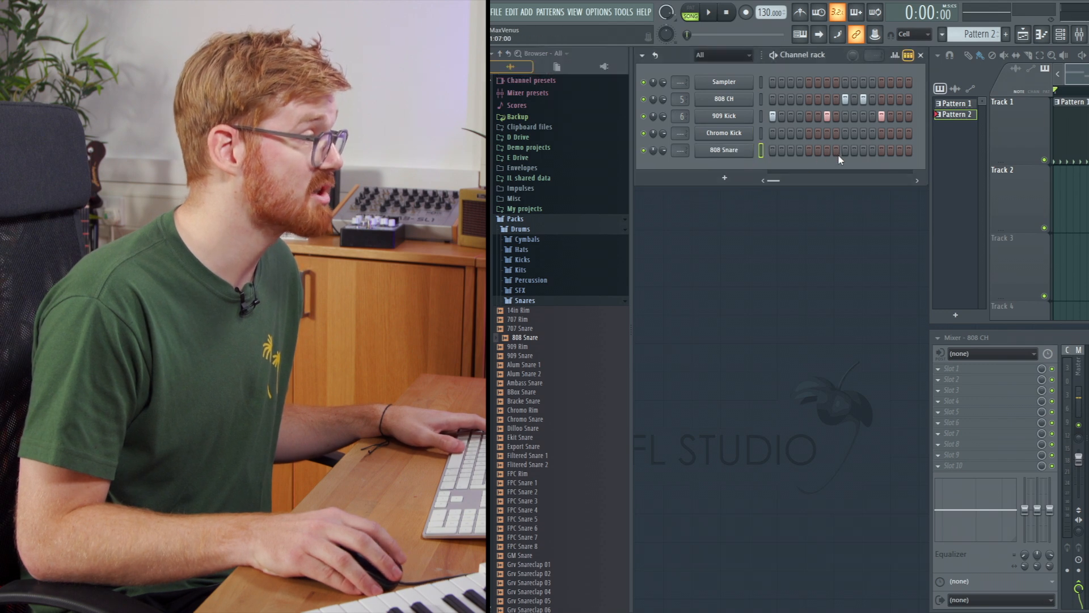
left_click(524, 338)
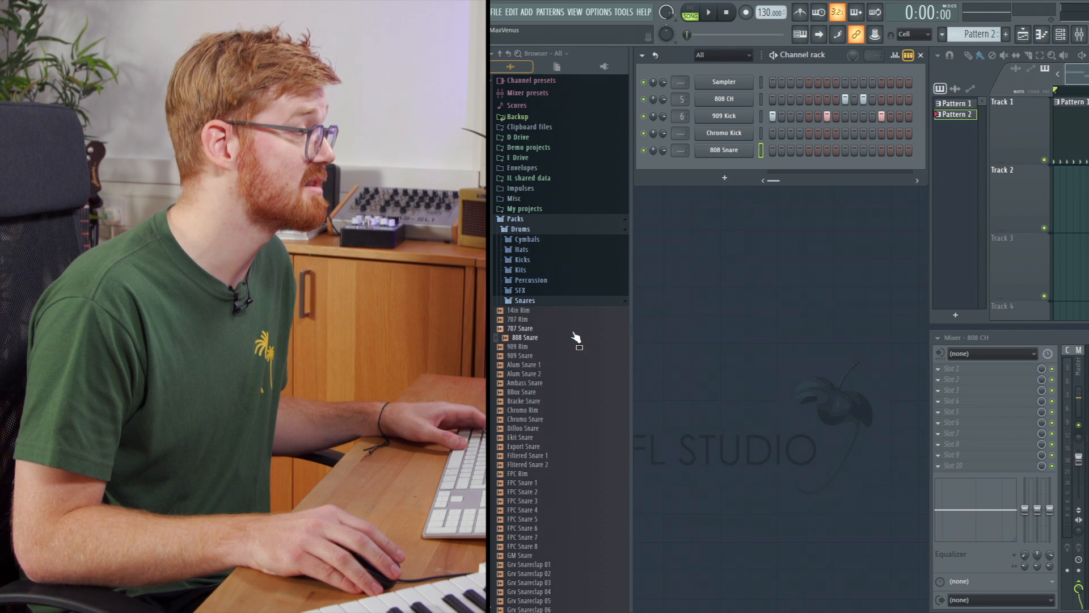
scroll("down", 3)
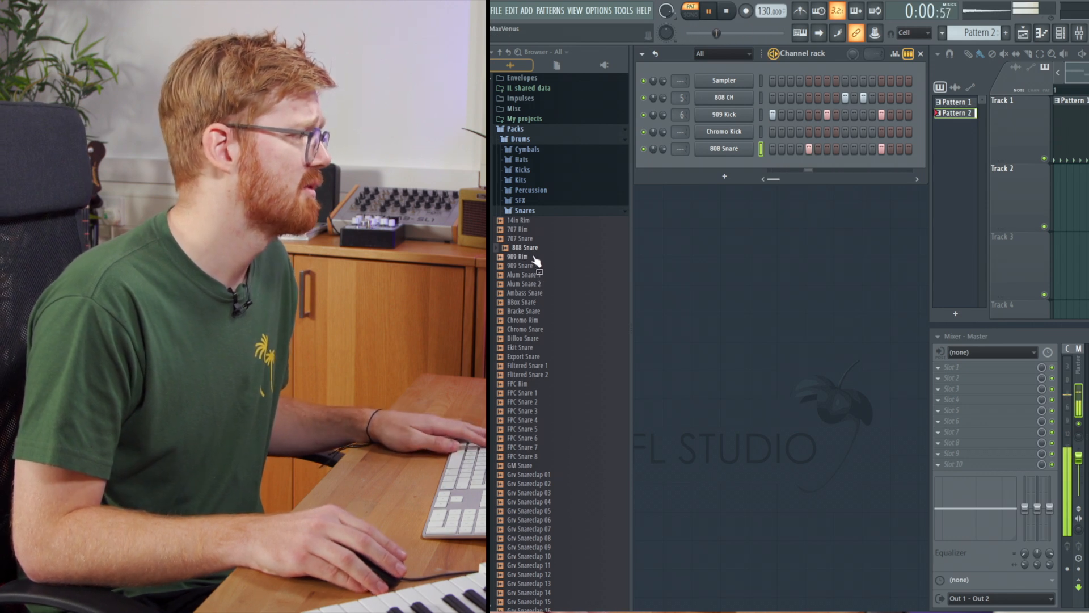
left_click(517, 256)
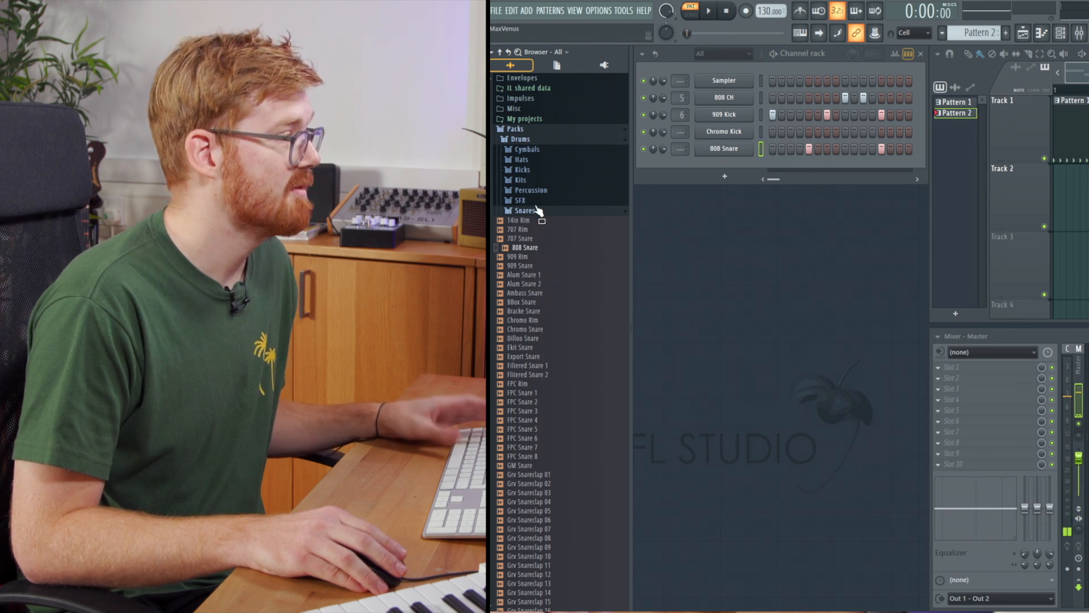
Load the 808 OH open hi-hat from the Hats folder as a new channel in Pattern 2.
left_click(521, 159)
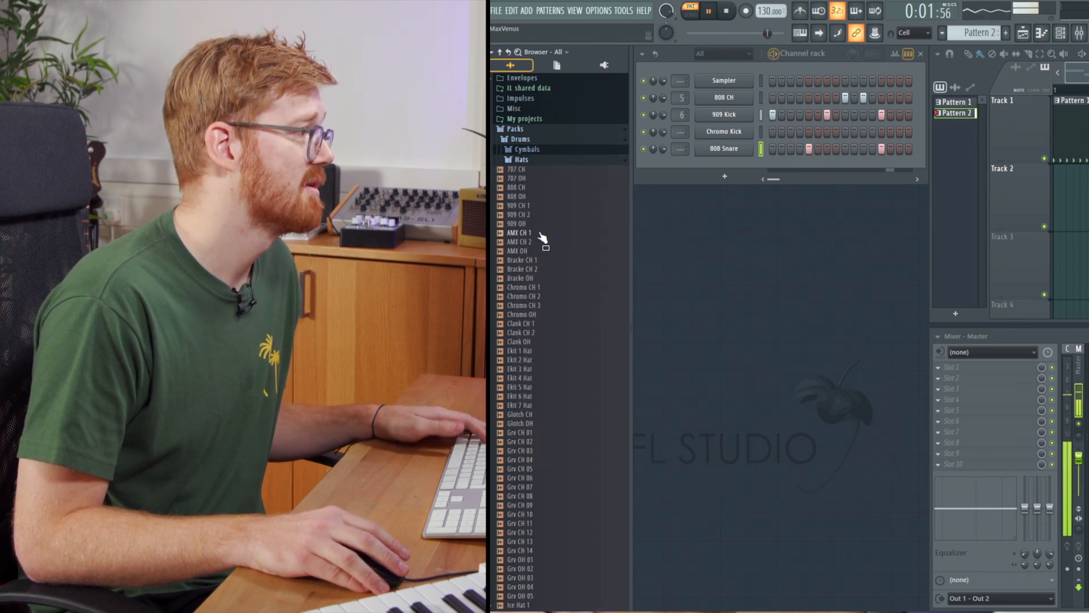
left_click_drag(516, 196, 701, 200)
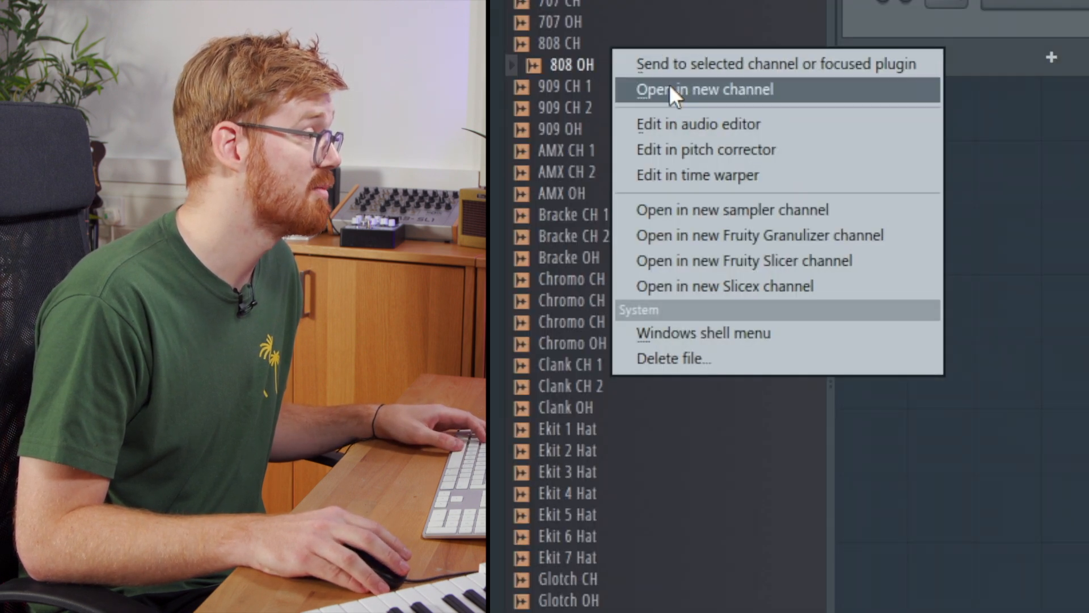
left_click(703, 89)
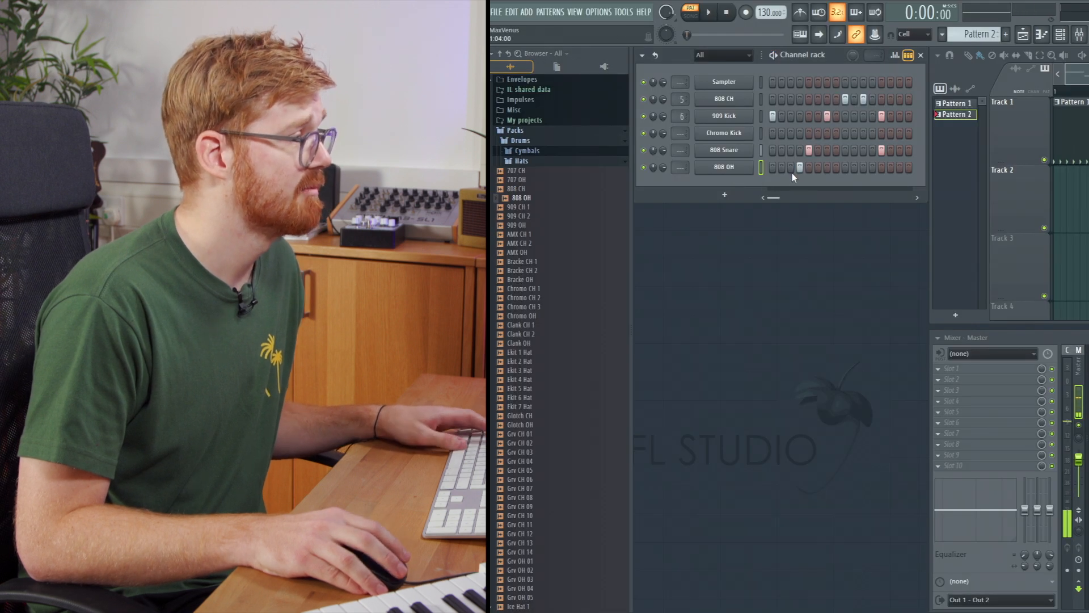